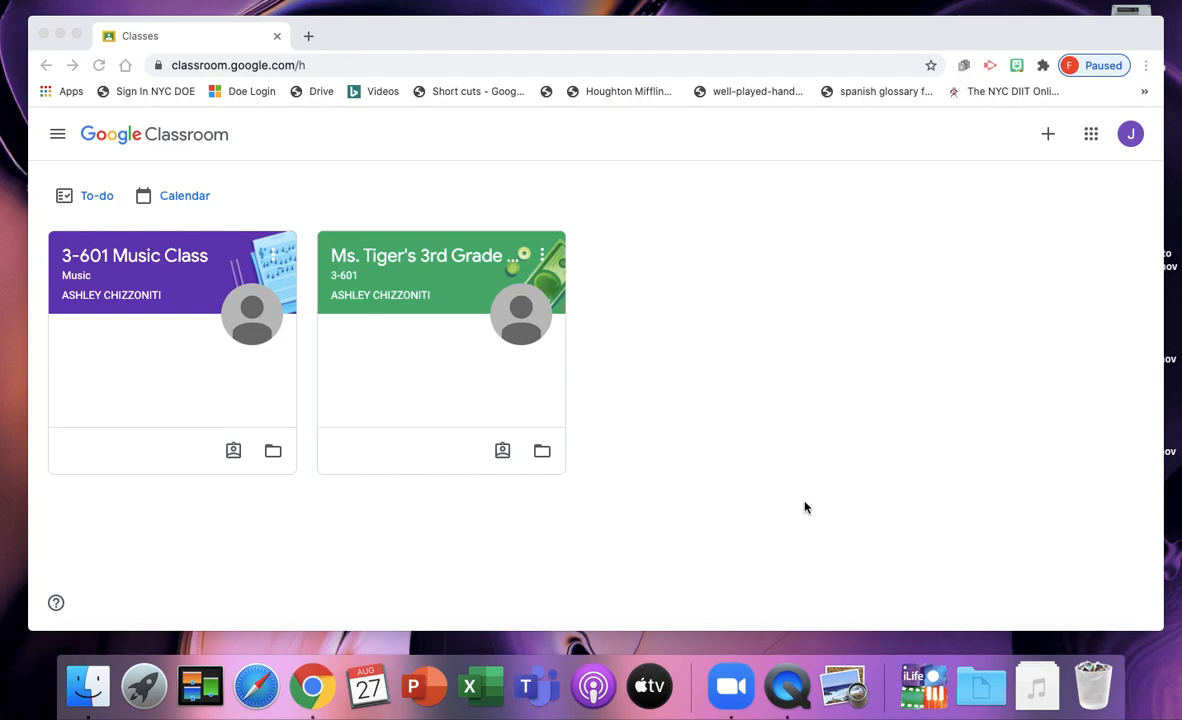
mouse_move(715, 273)
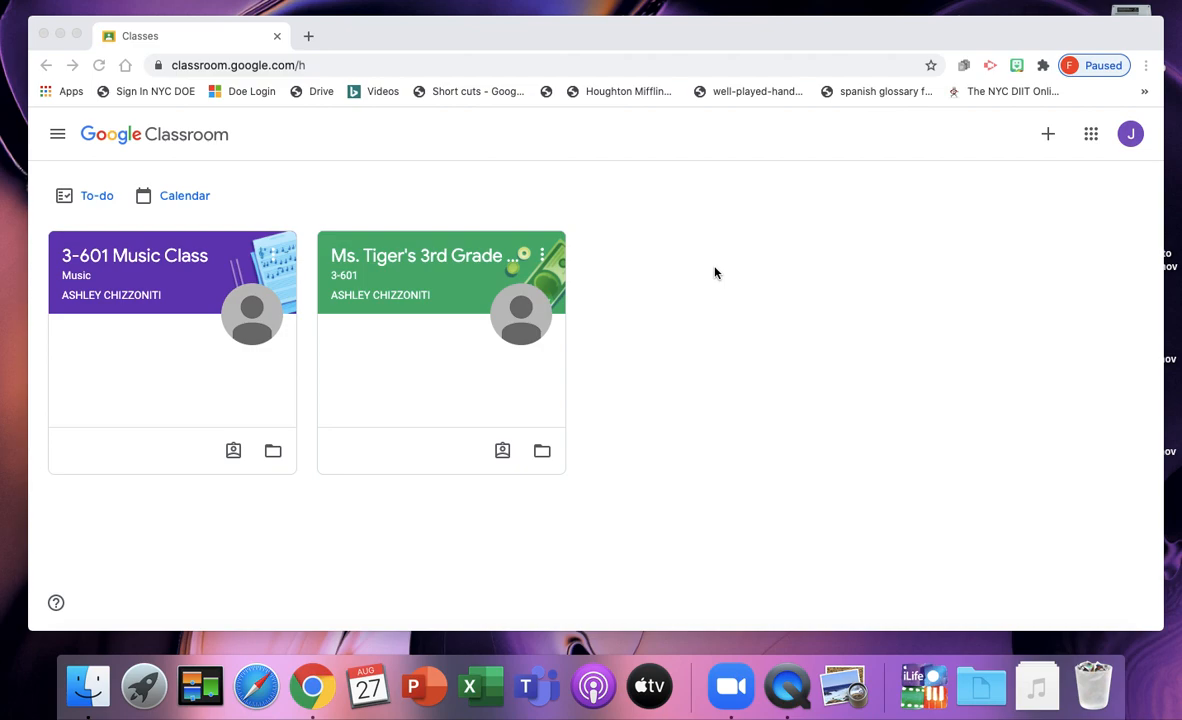
mouse_move(410, 264)
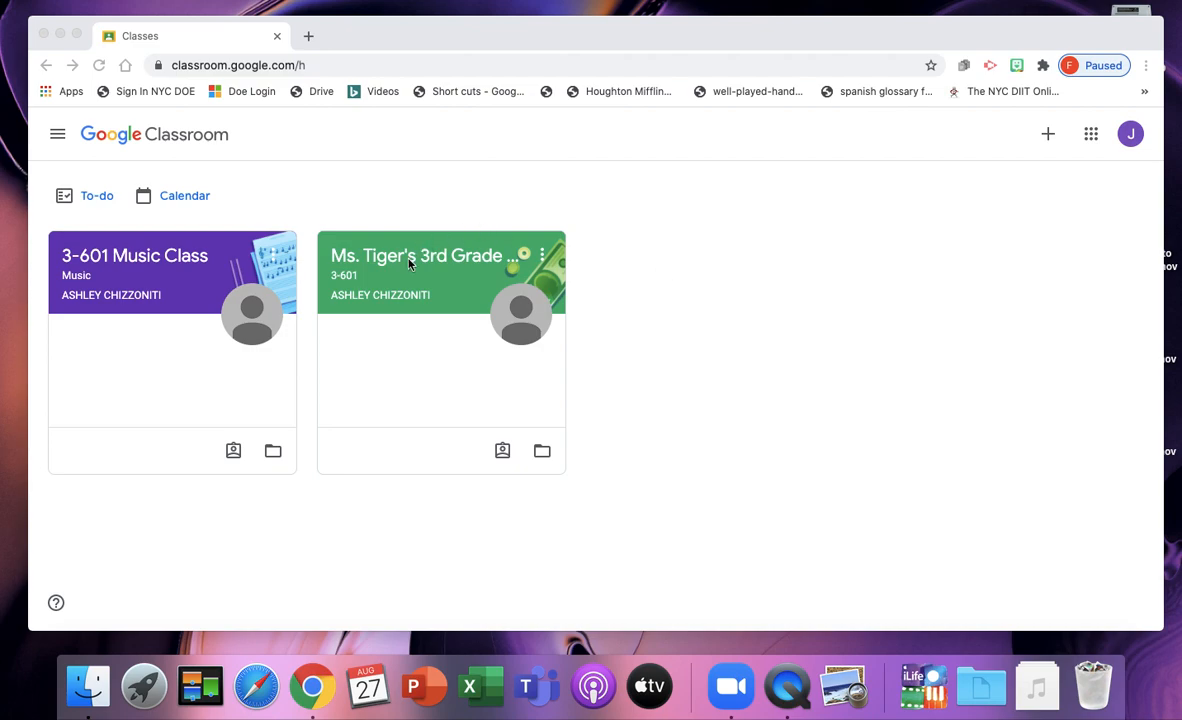
mouse_move(420, 255)
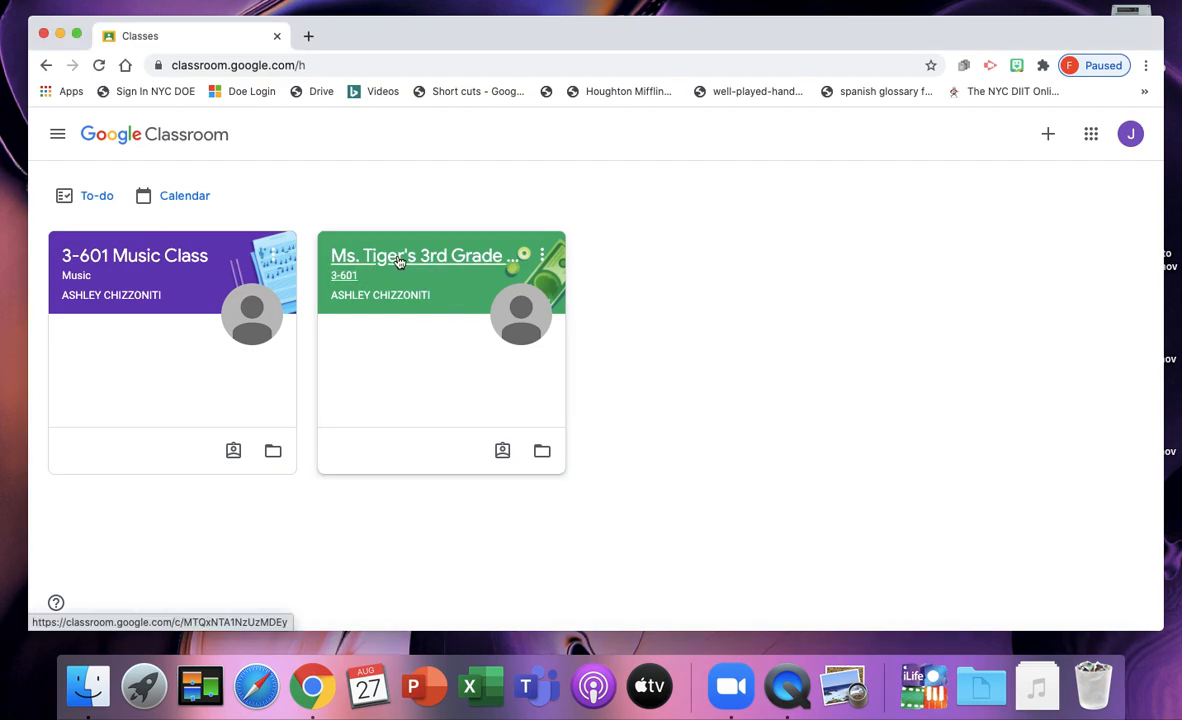
- Open Ms. Tiger's 3rd Grade Class Classwork and expand the Flow of the Day post
click(420, 256)
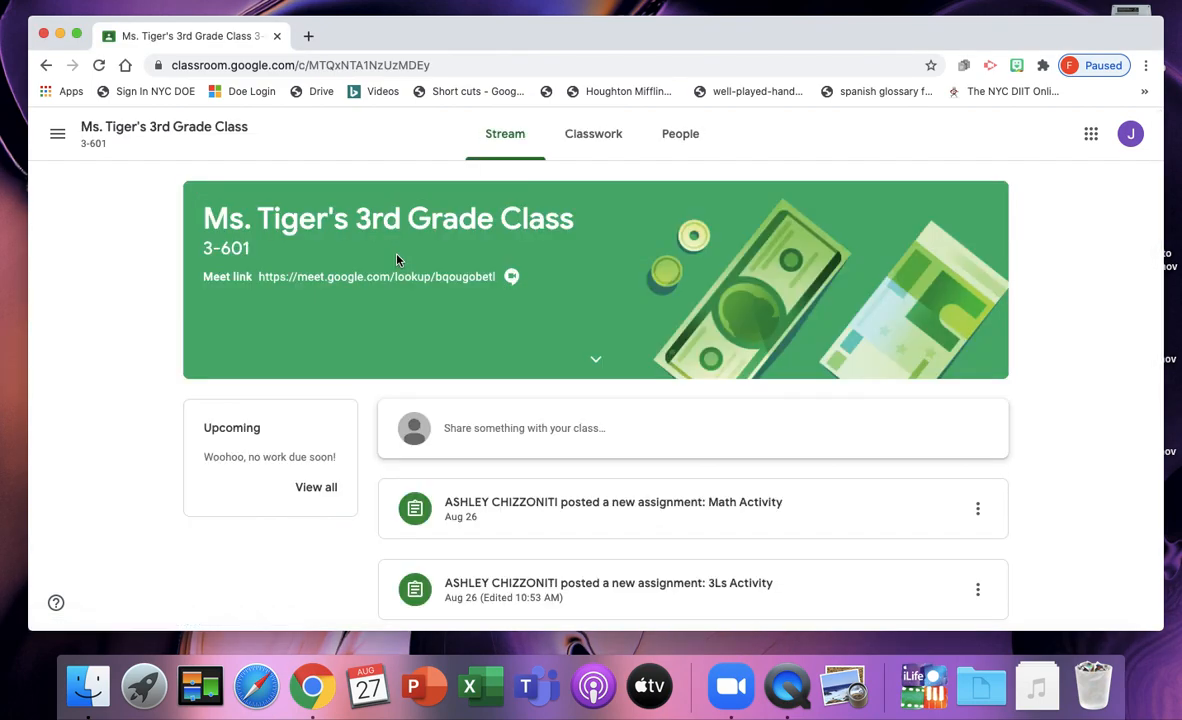
click(593, 133)
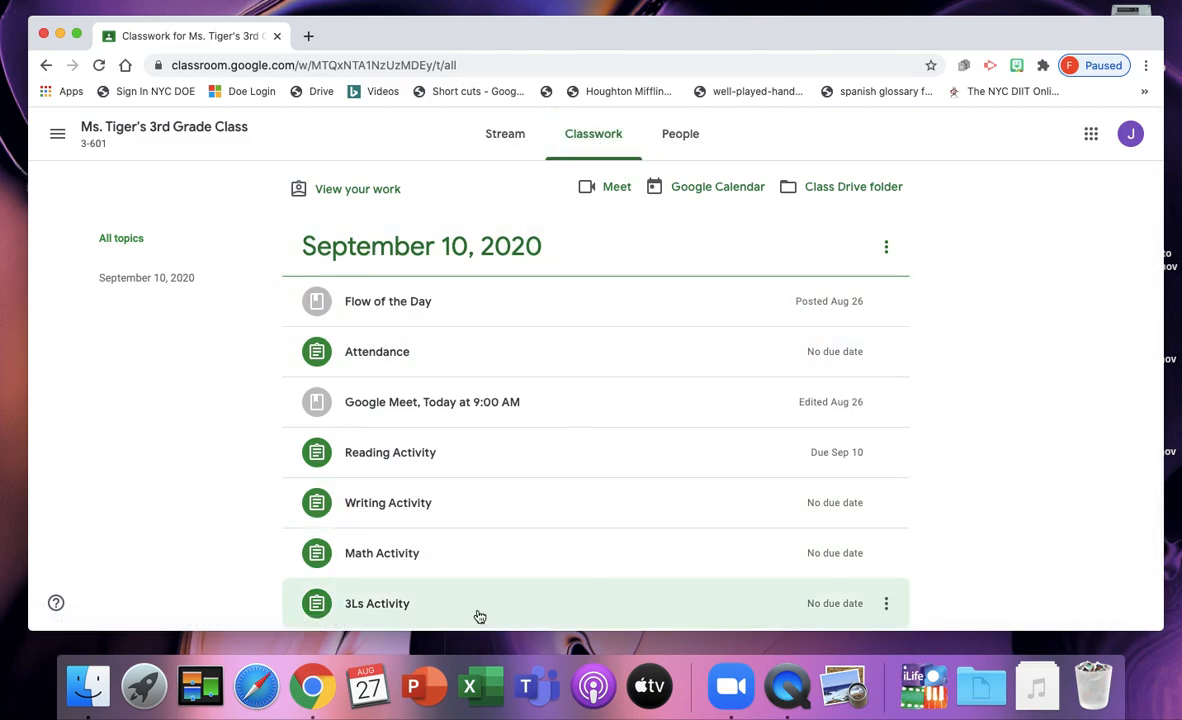
mouse_move(570, 218)
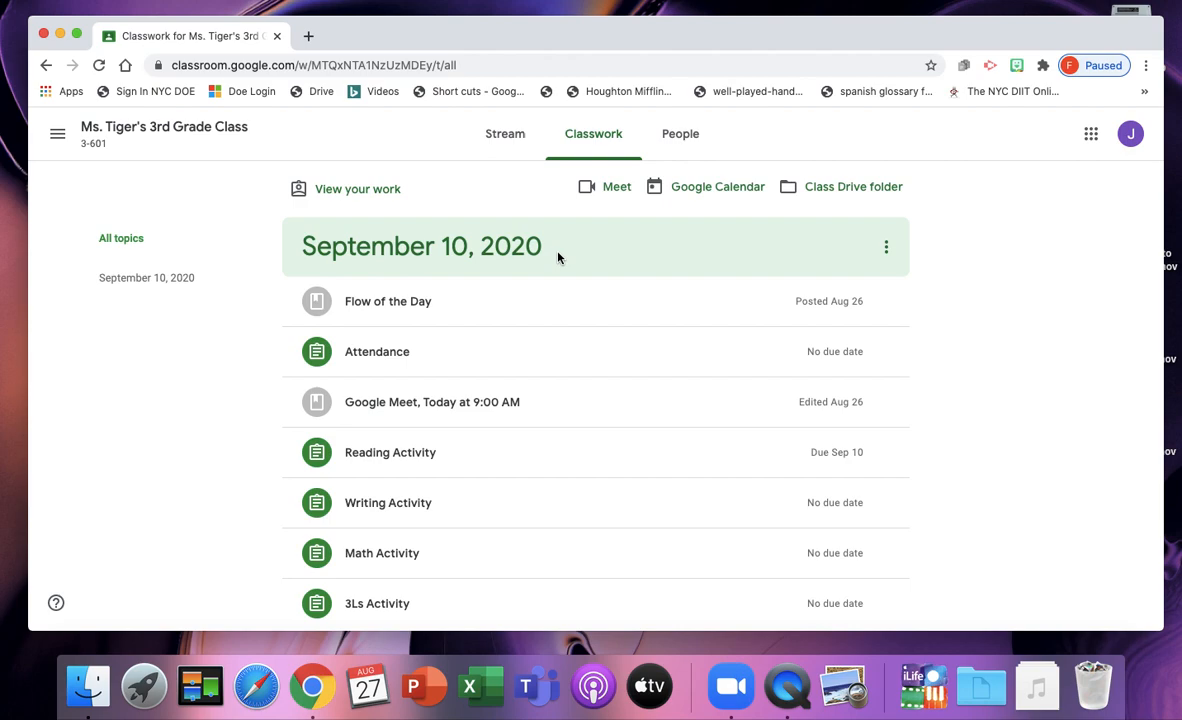
click(388, 301)
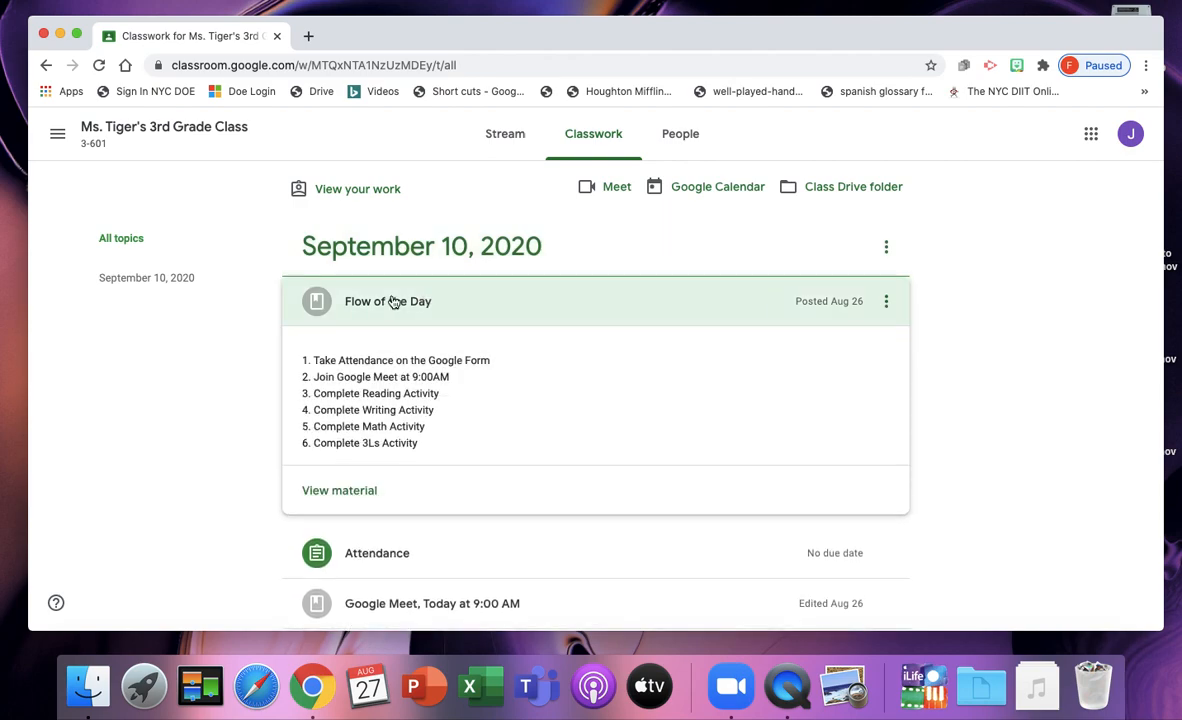
mouse_move(401, 388)
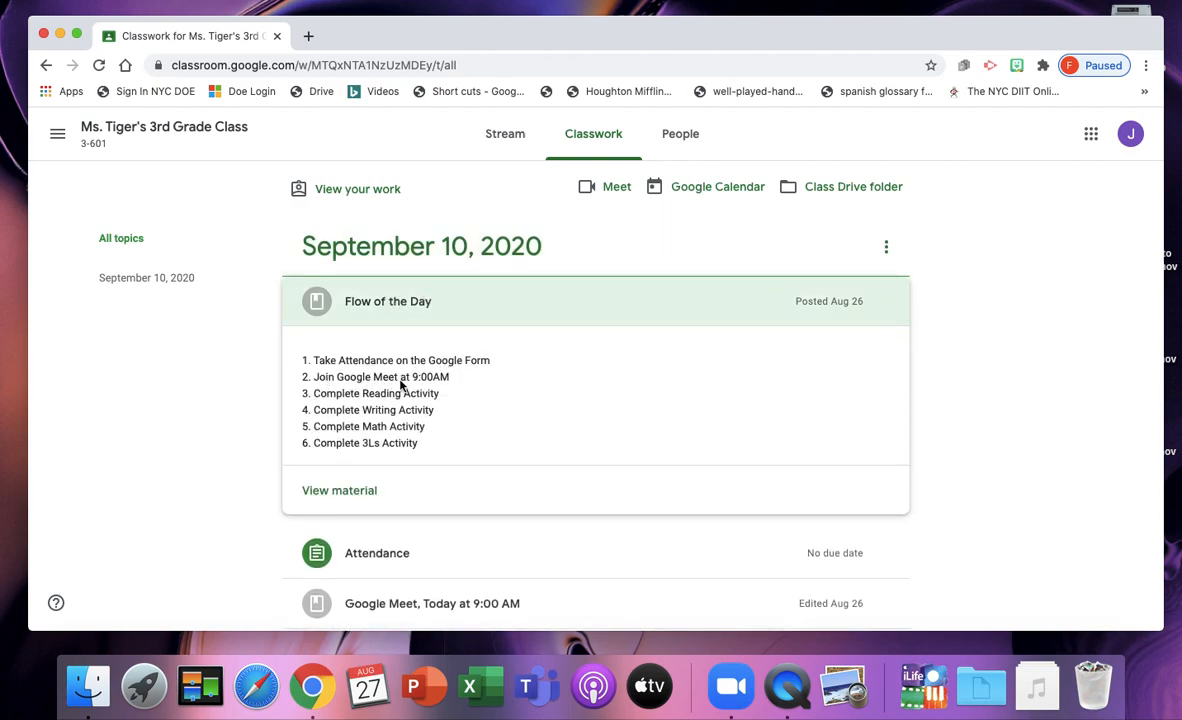
mouse_move(405, 318)
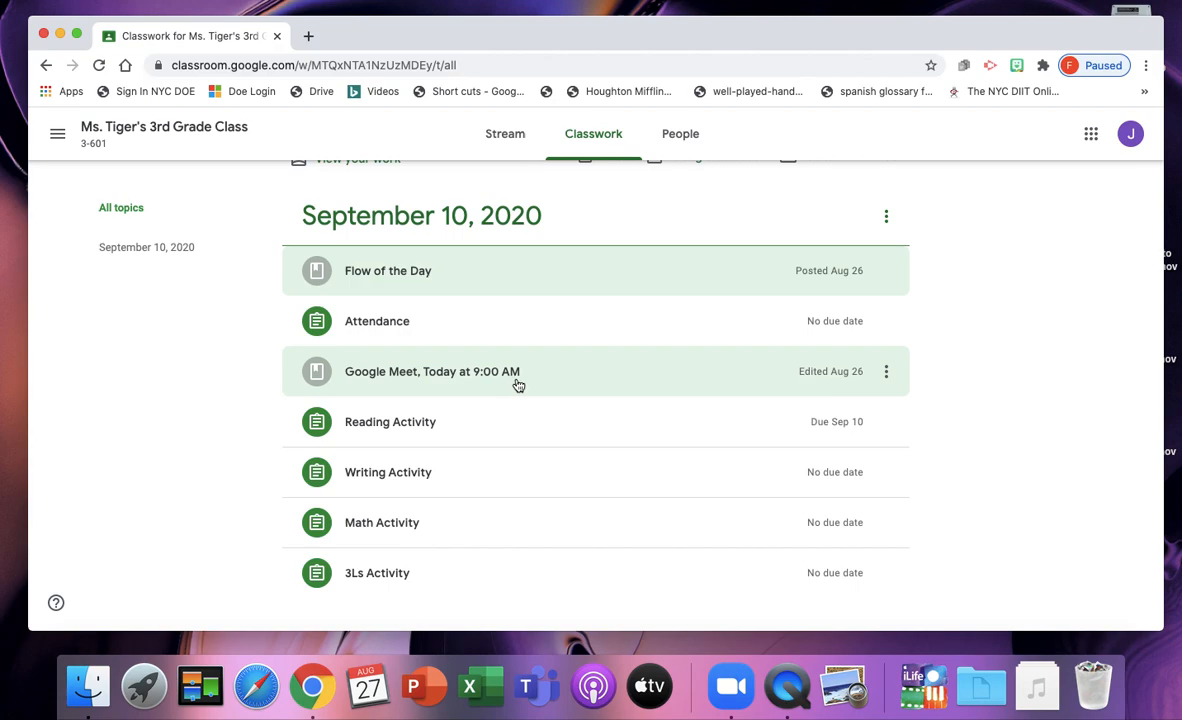
mouse_move(413, 385)
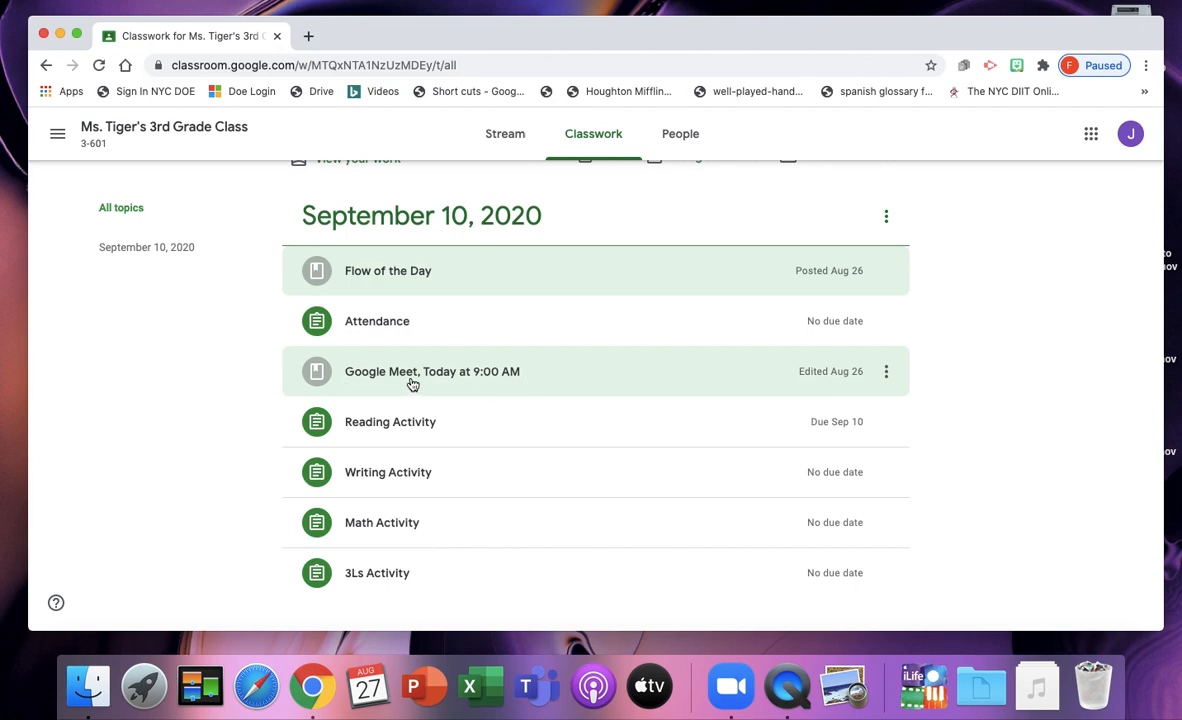
- Expand the 'Google Meet, Today at 9:00 AM' post to reveal the meeting link
click(432, 371)
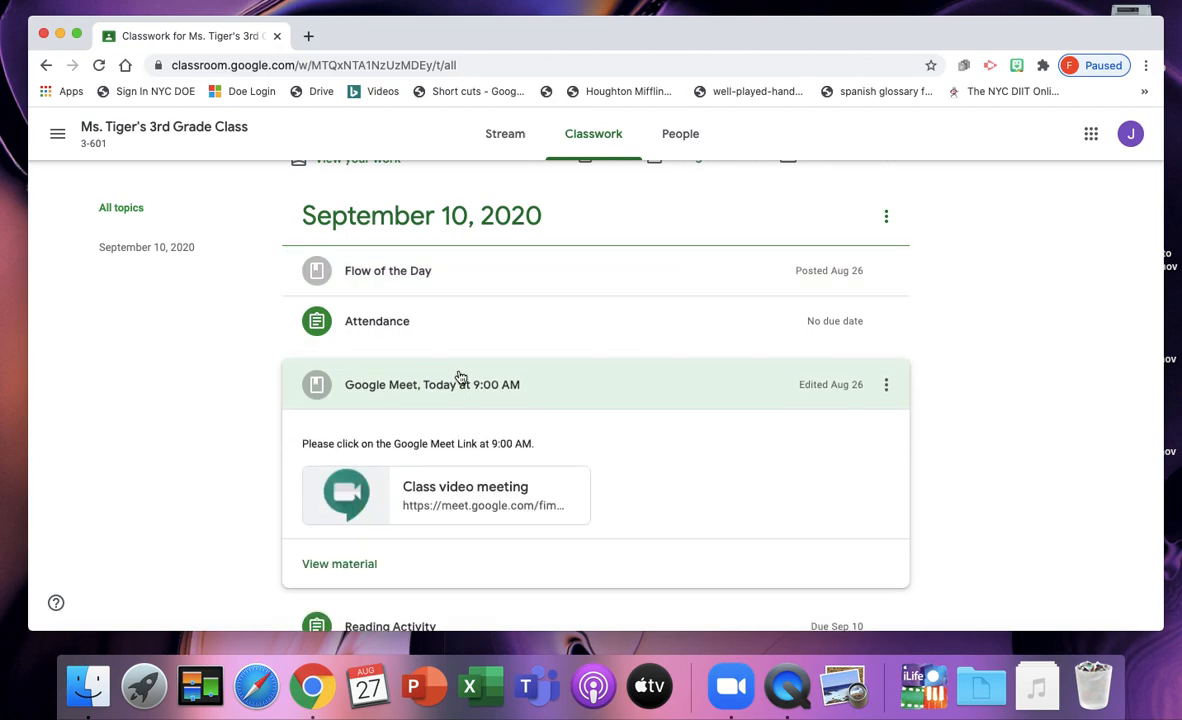
mouse_move(389, 482)
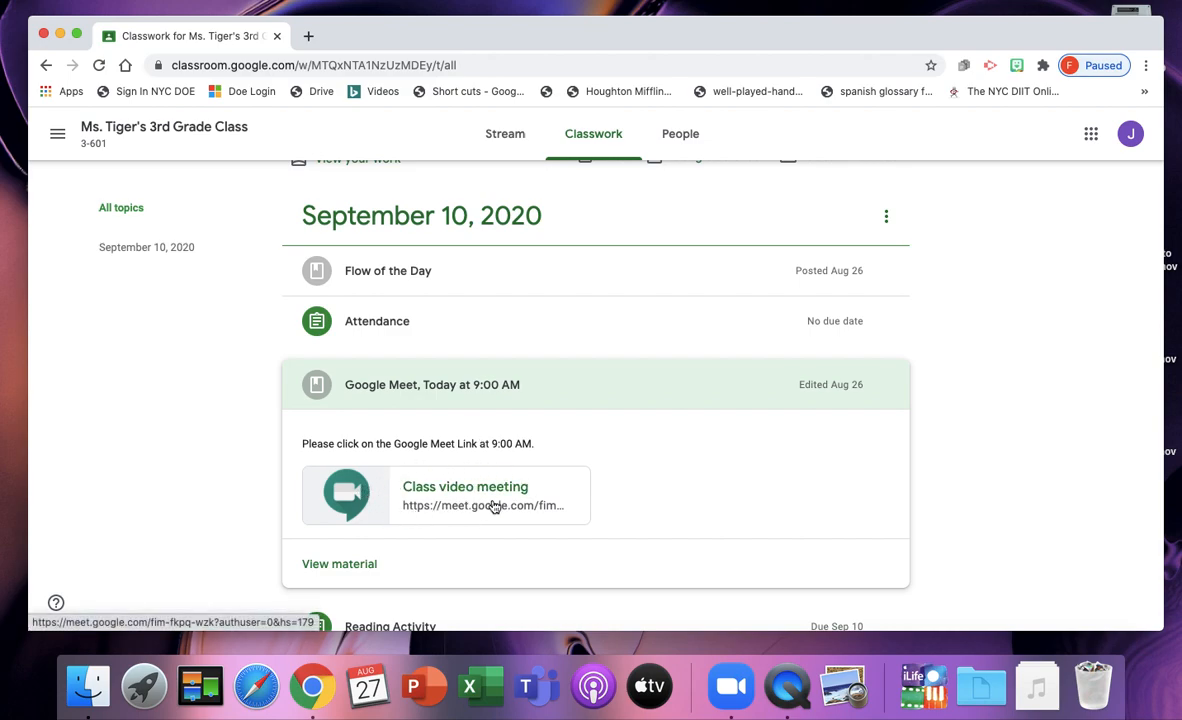
mouse_move(478, 490)
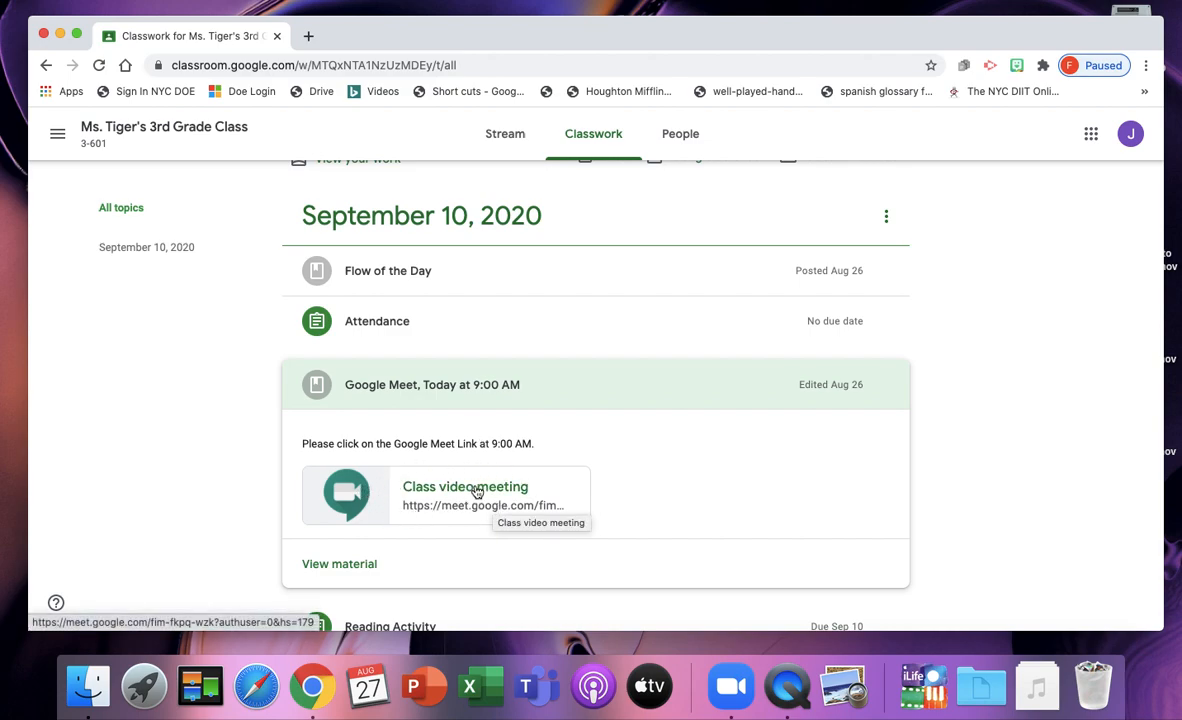
mouse_move(450, 496)
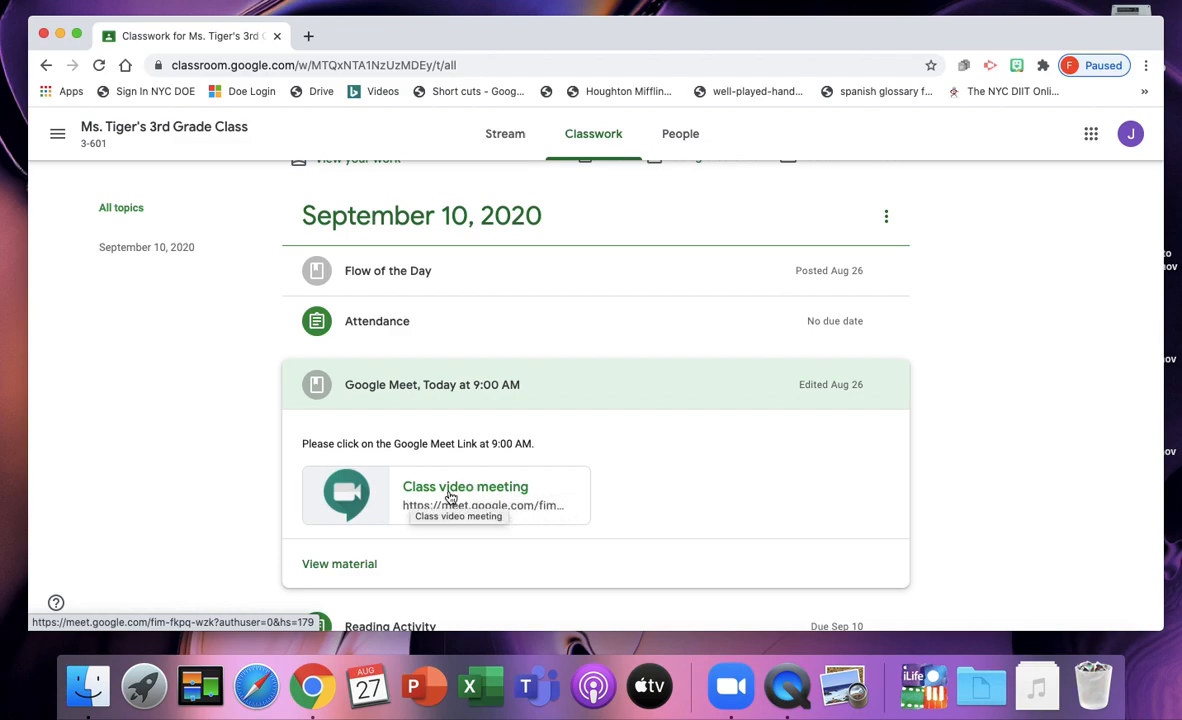
mouse_move(465, 497)
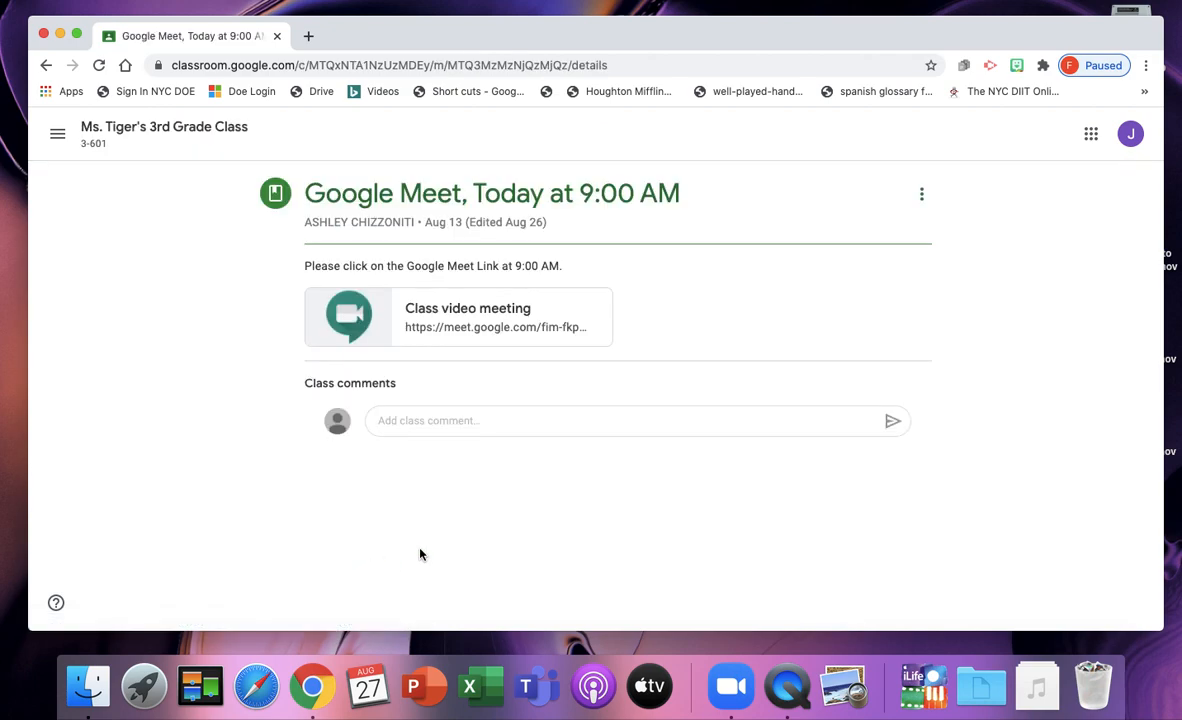
mouse_move(490, 345)
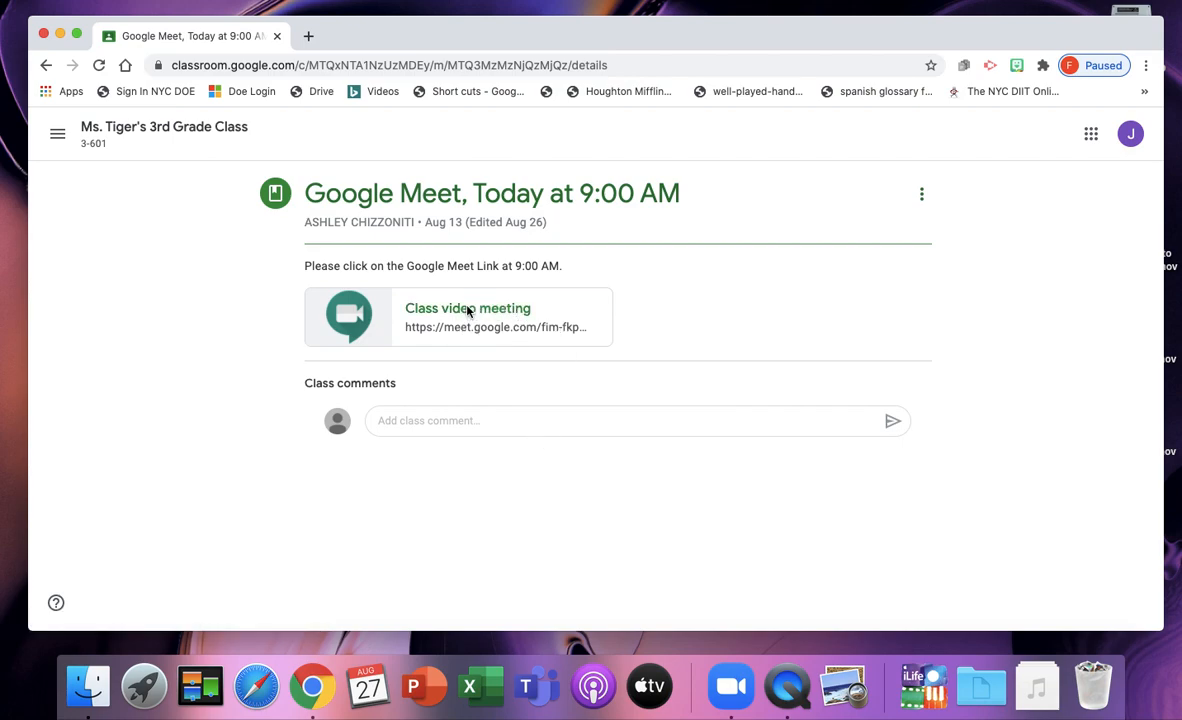
click(467, 317)
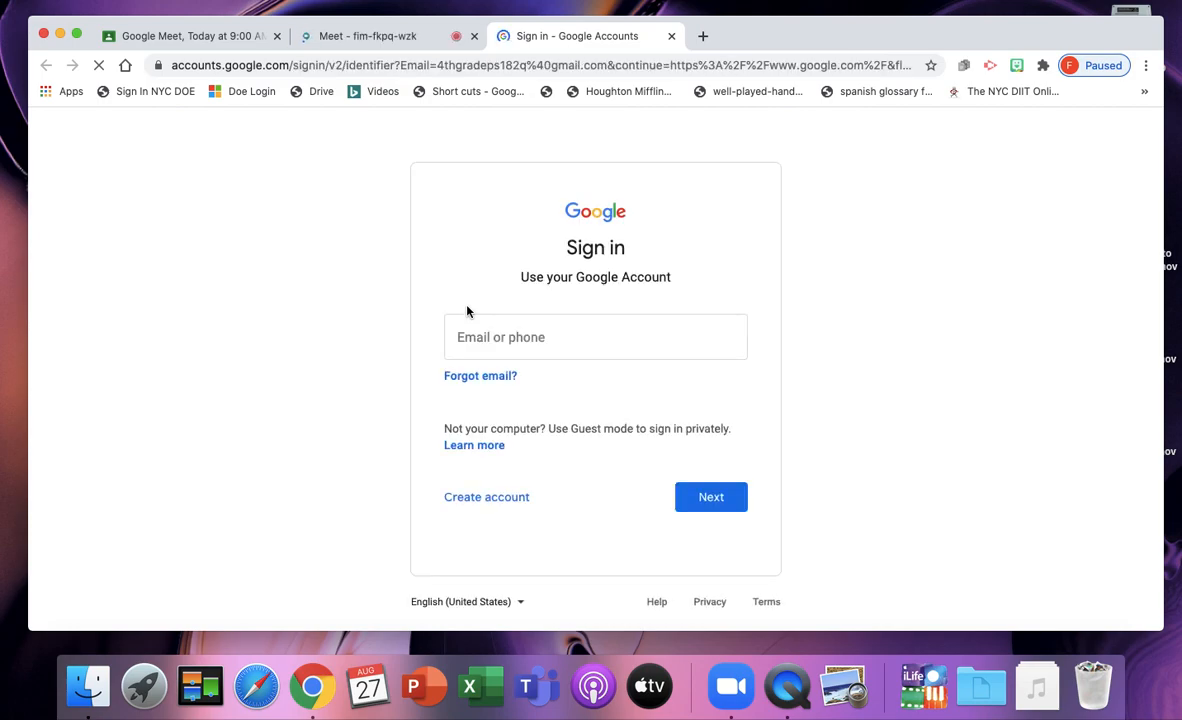
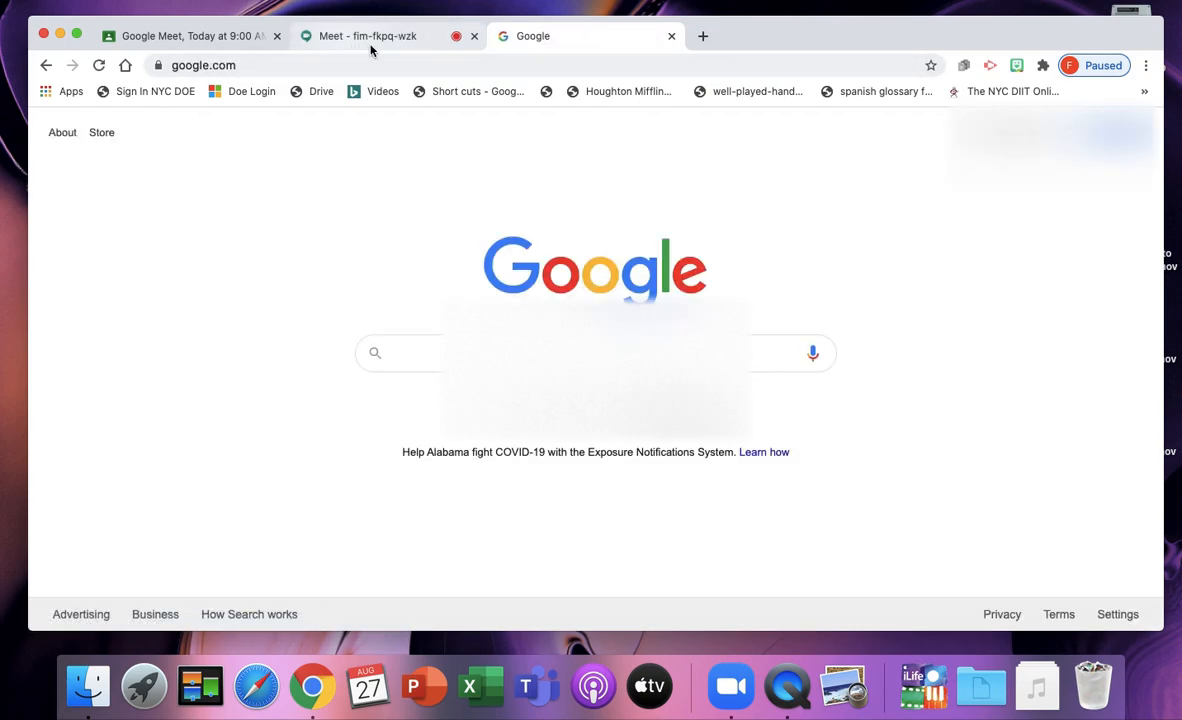
click(367, 36)
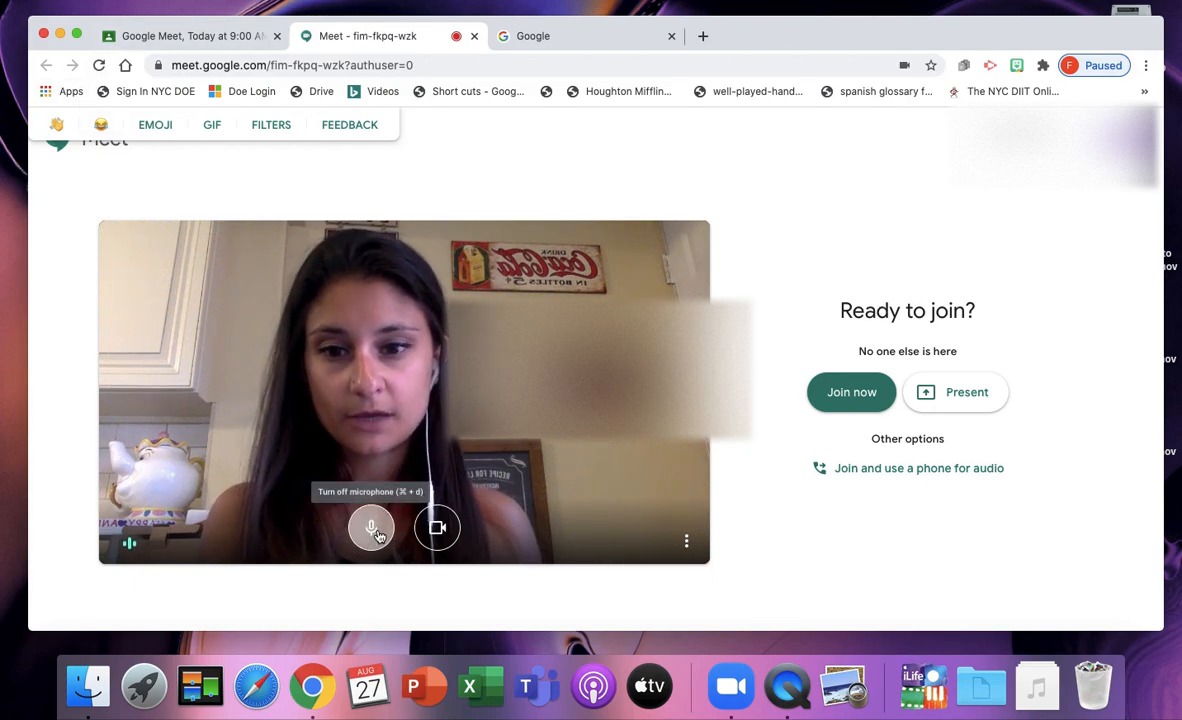
mouse_move(437, 528)
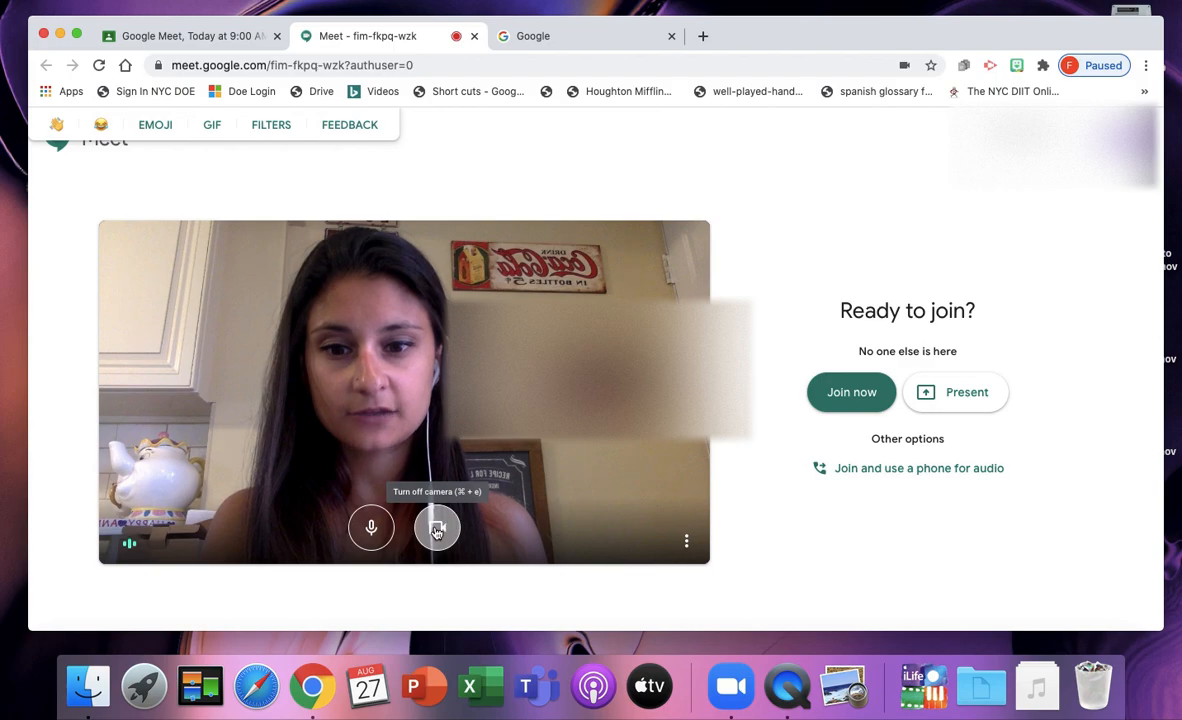
click(437, 528)
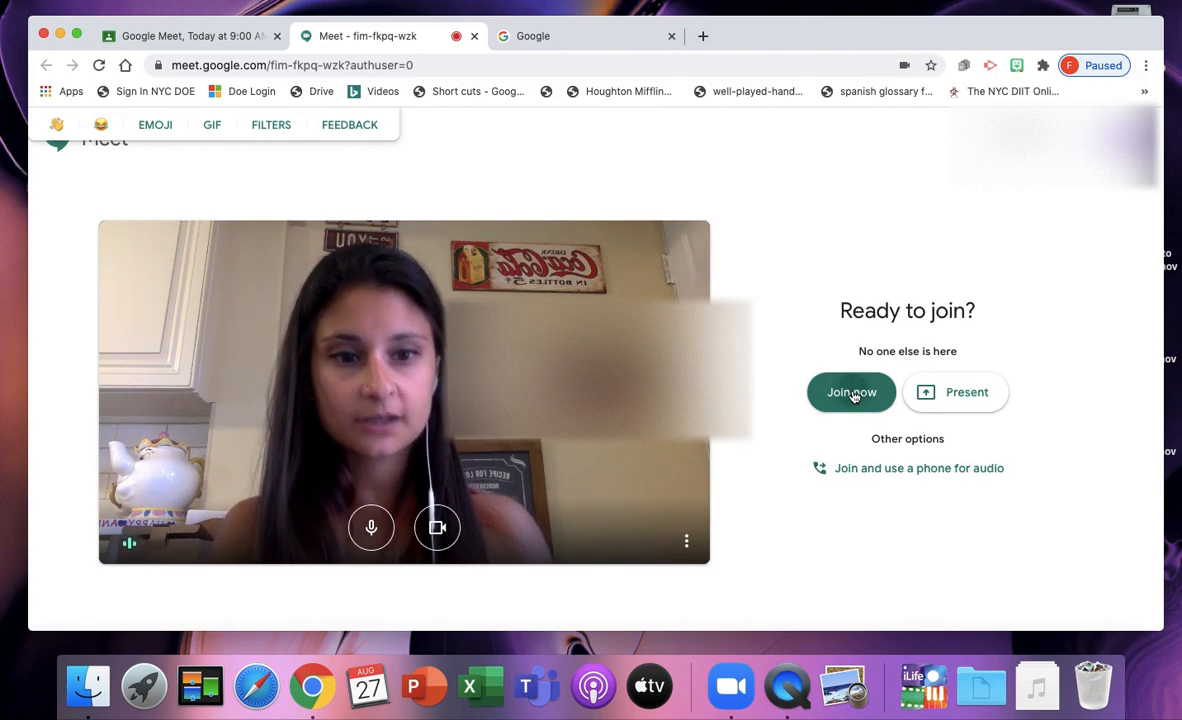
- Join the class Google Meet call, then hang up to leave it
click(851, 392)
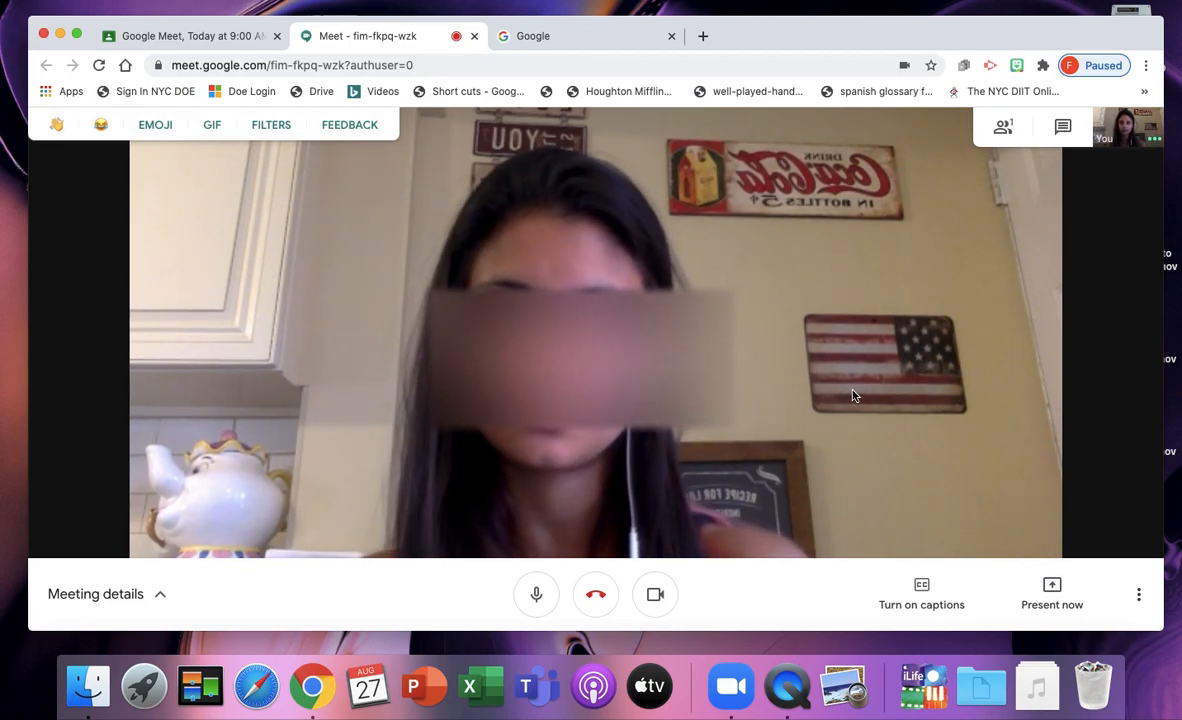
mouse_move(703, 607)
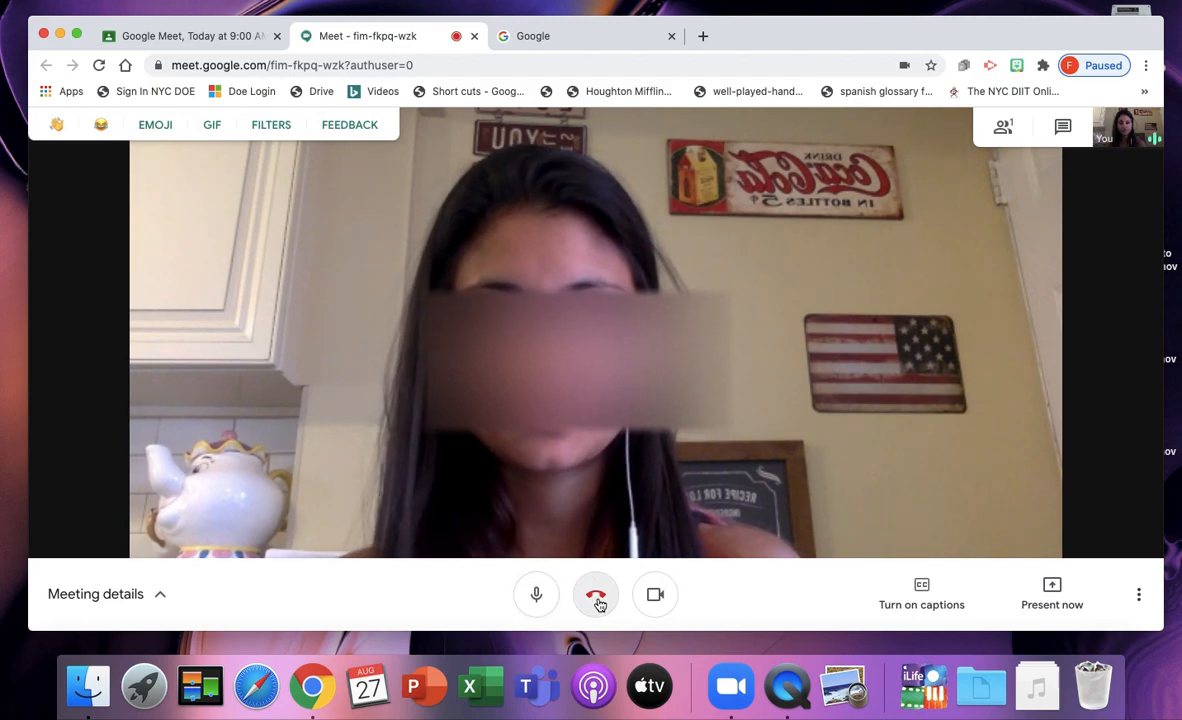
click(595, 594)
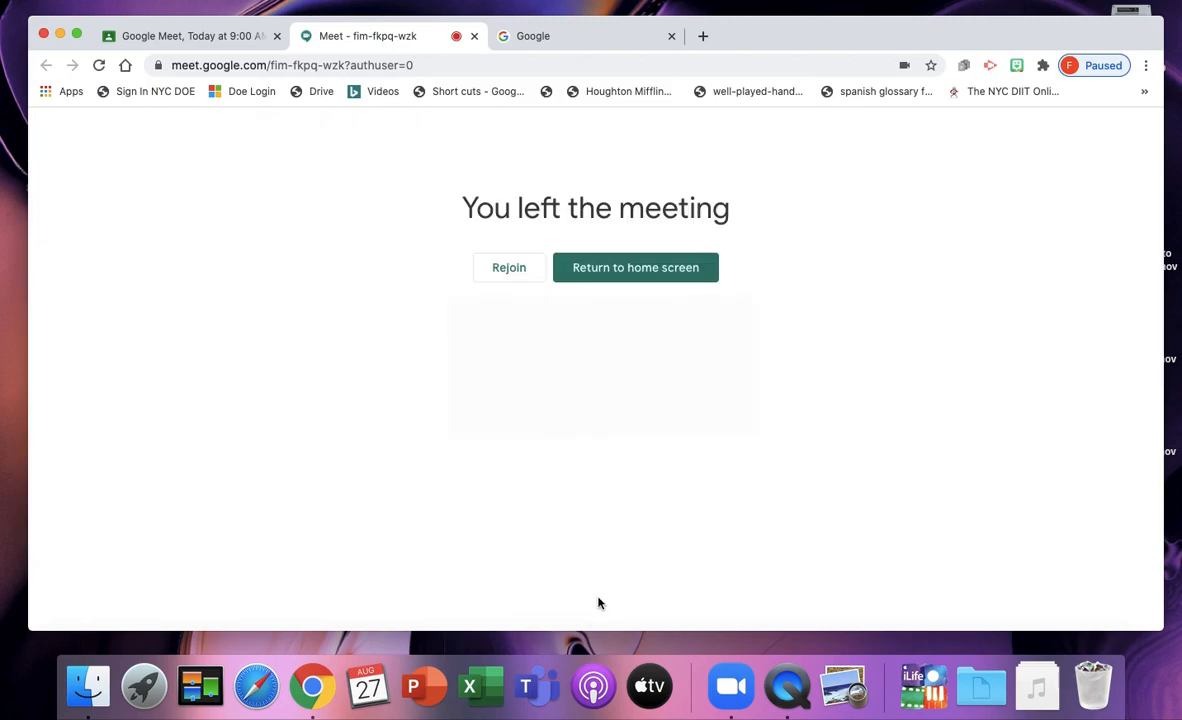
- Return to the Classroom tab and reopen the class's Classwork page via its stream
click(190, 36)
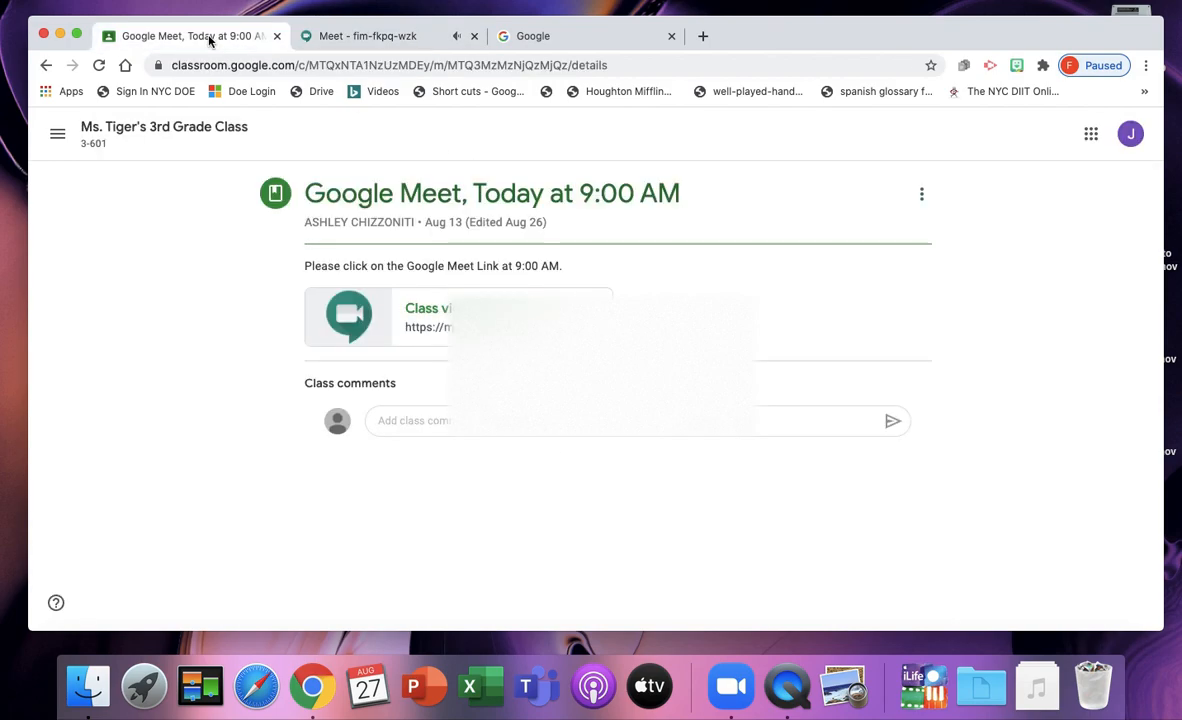
mouse_move(160, 135)
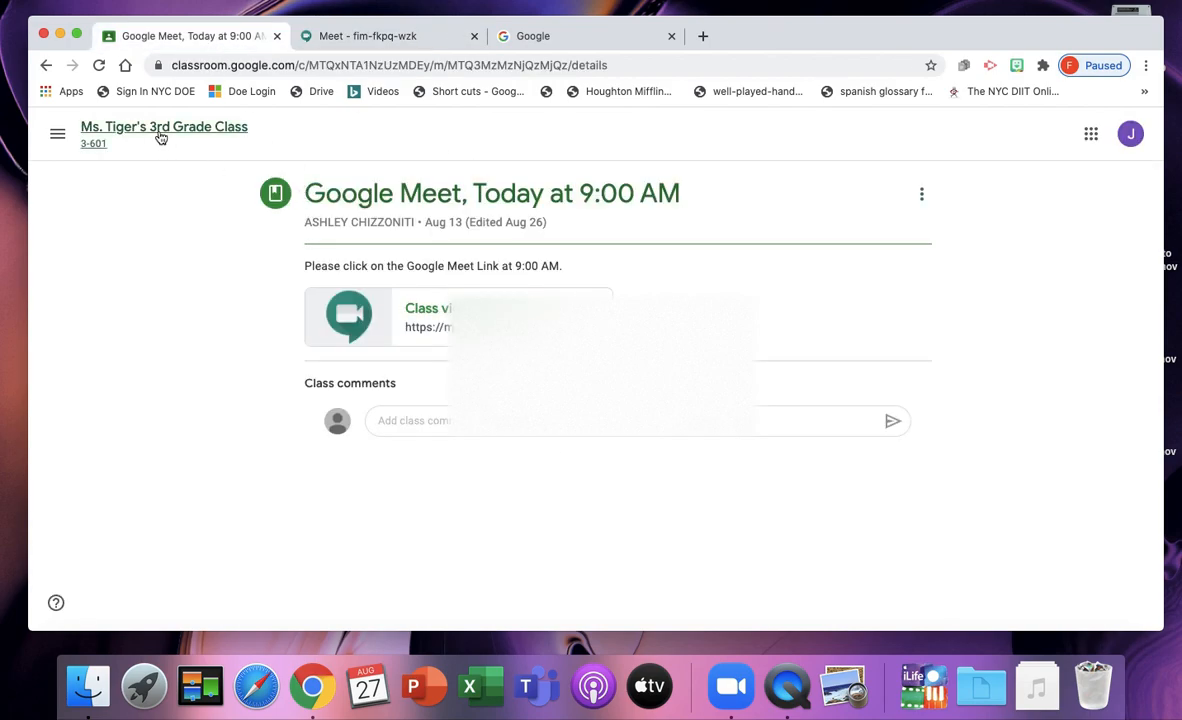
click(163, 127)
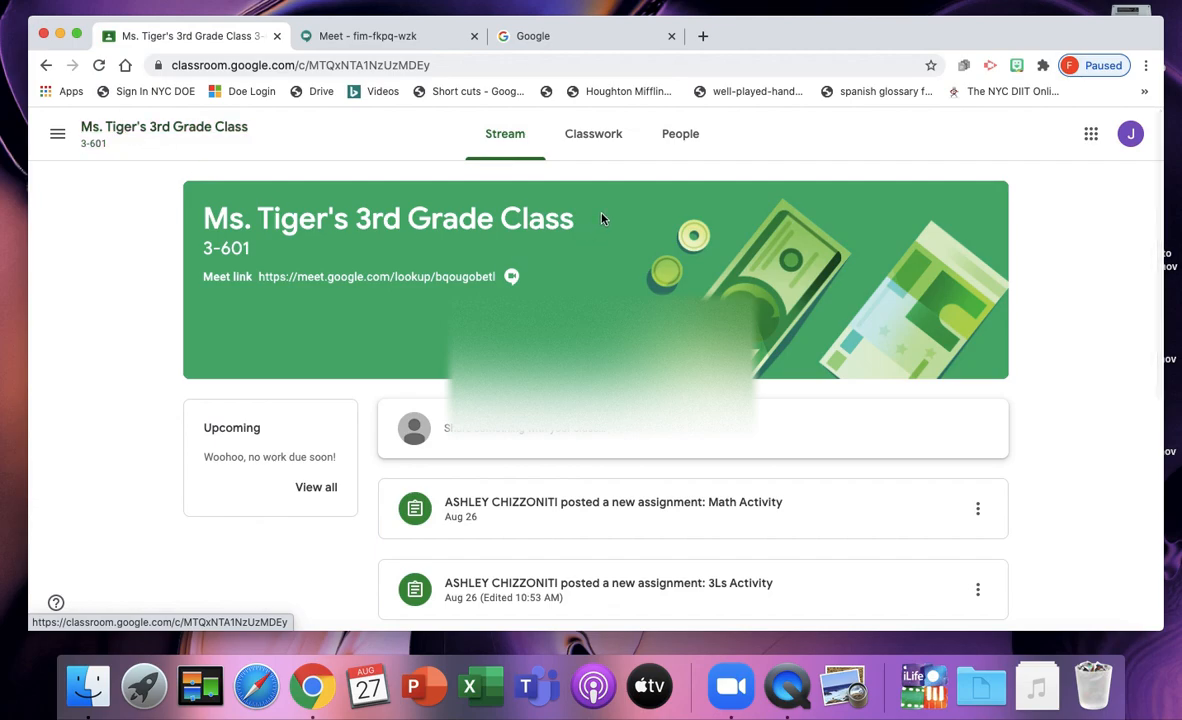
click(593, 133)
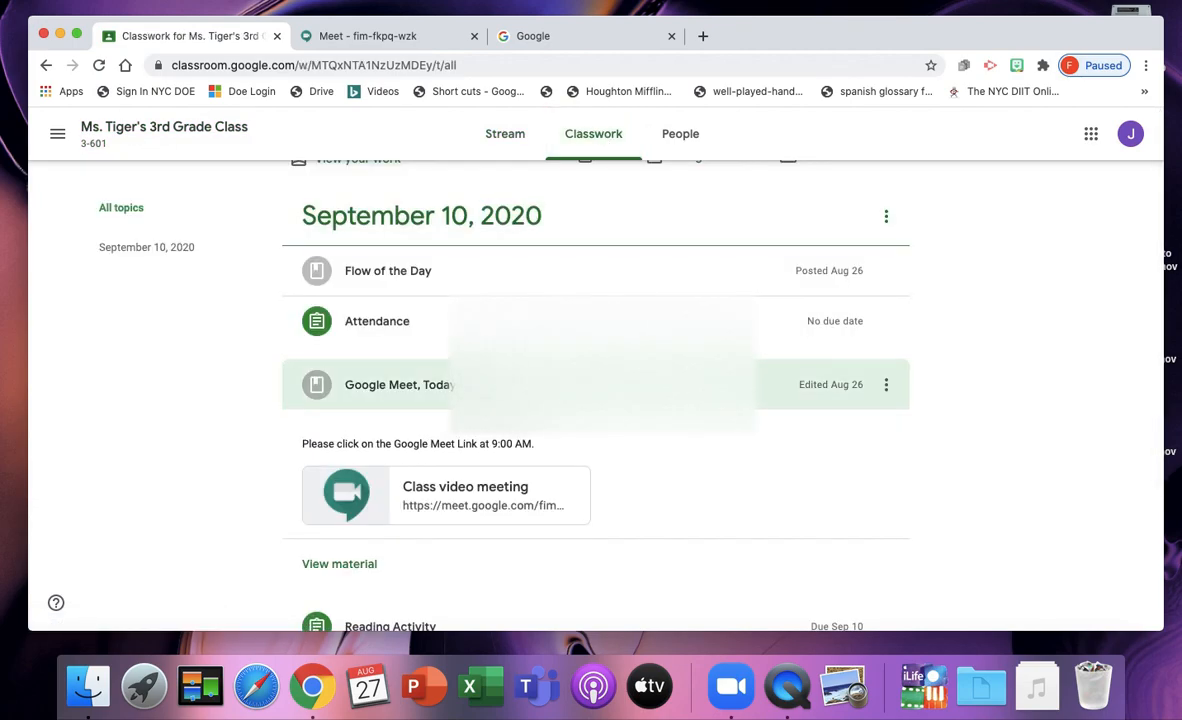